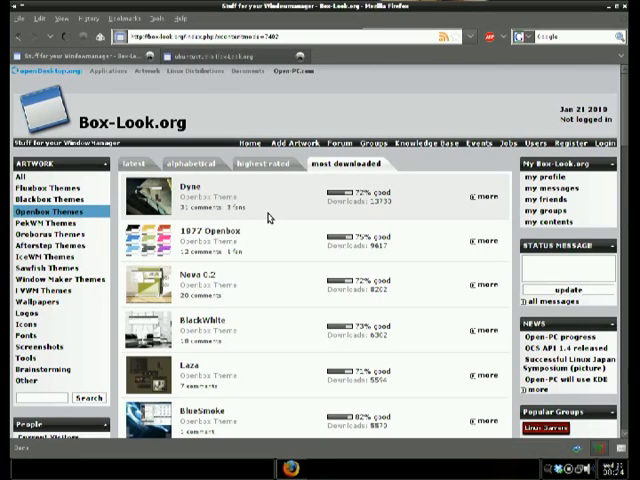
mouse_move(255, 207)
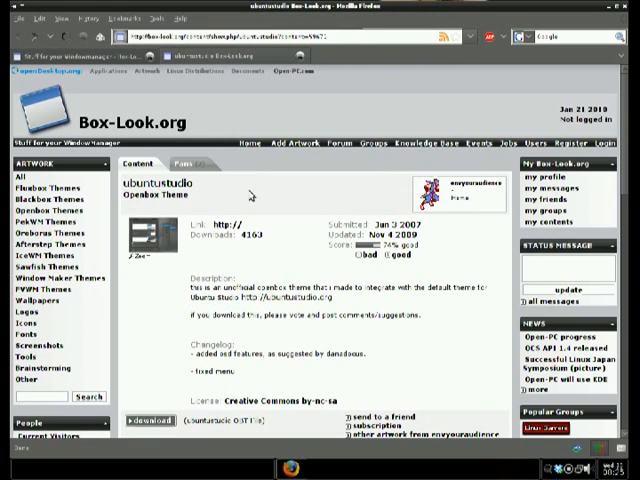
mouse_move(250, 195)
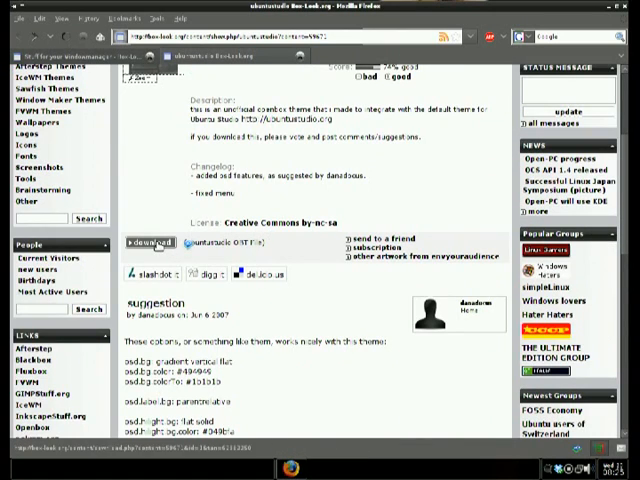
Step: Download the ubuntustudio theme archive, overwriting the previously saved copy
left_click(148, 243)
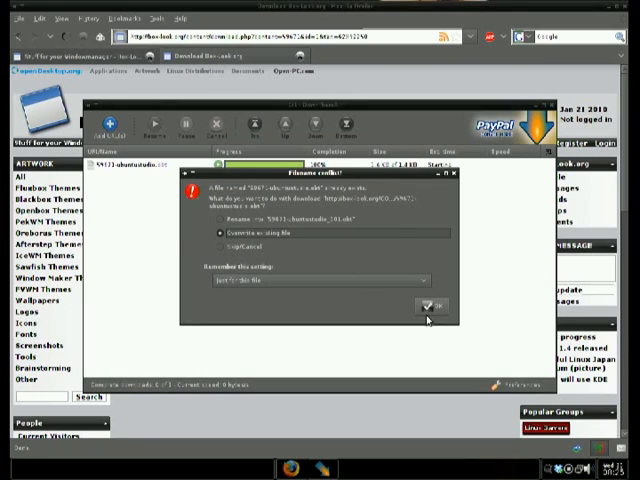
left_click(432, 305)
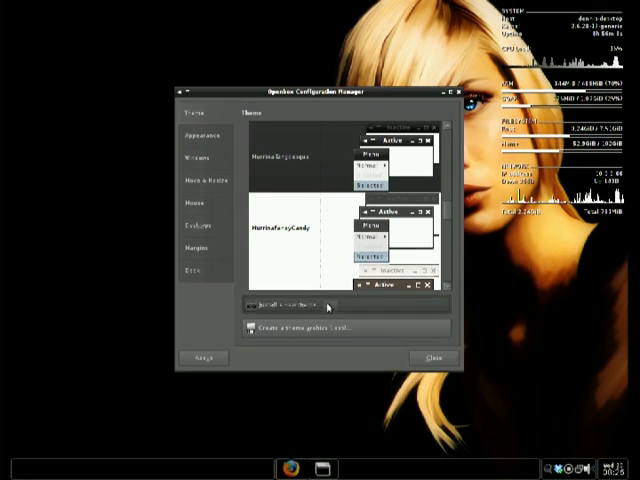
Step: Choose 'Install a new theme...' in Openbox Configuration Manager's Theme section
left_click(289, 305)
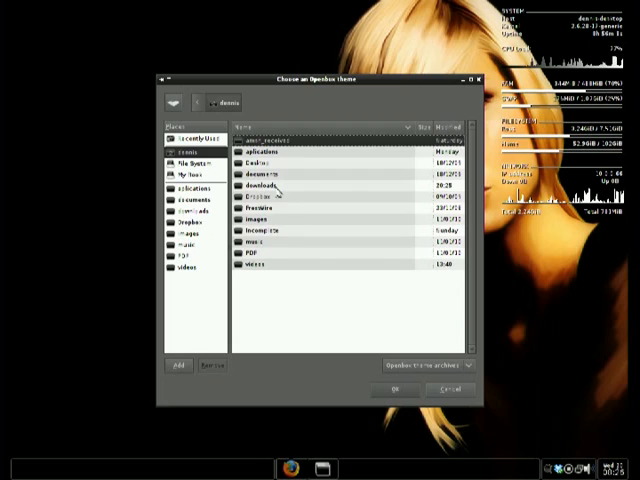